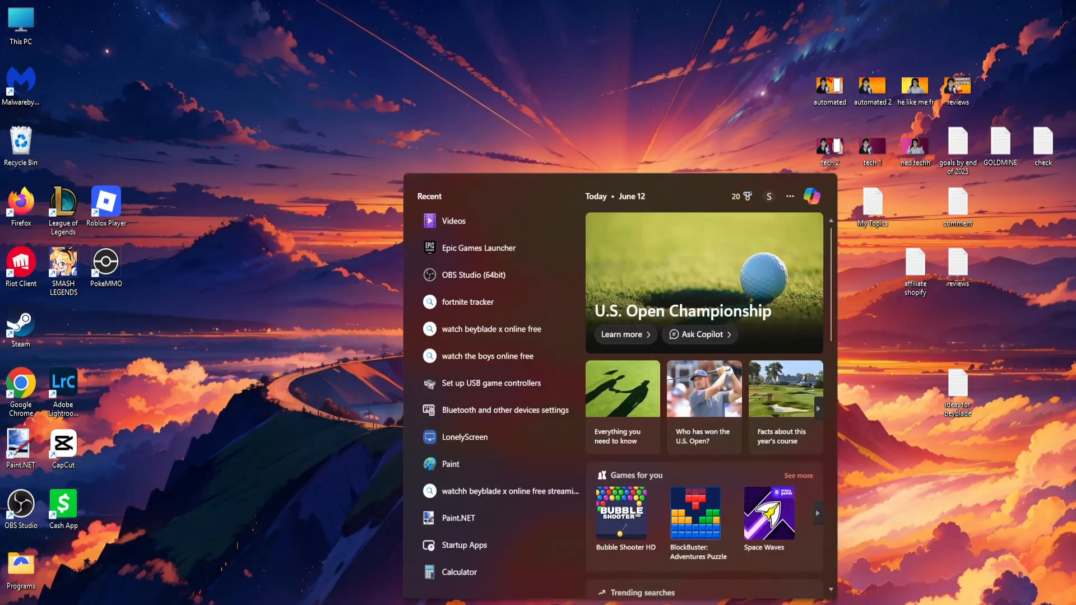
Search Windows for "epic gam" to find the Epic Games Launcher.
{"action": "type", "text": "epic gam"}
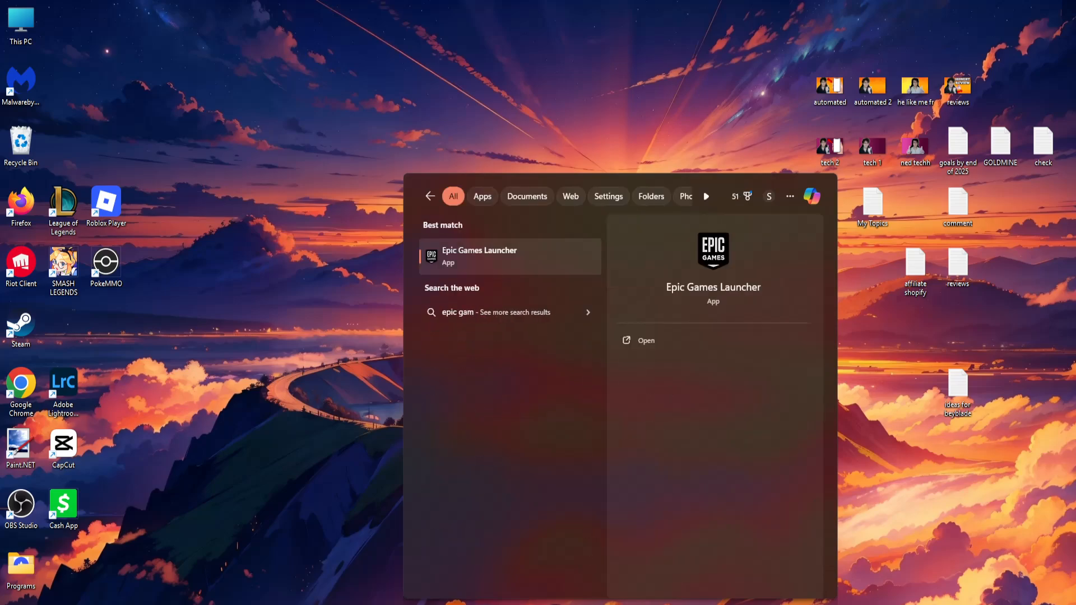
Launch Epic Games Launcher and open Fortnite's install location from its Library manage options.
{"action": "left_click", "coordinate": [480, 257]}
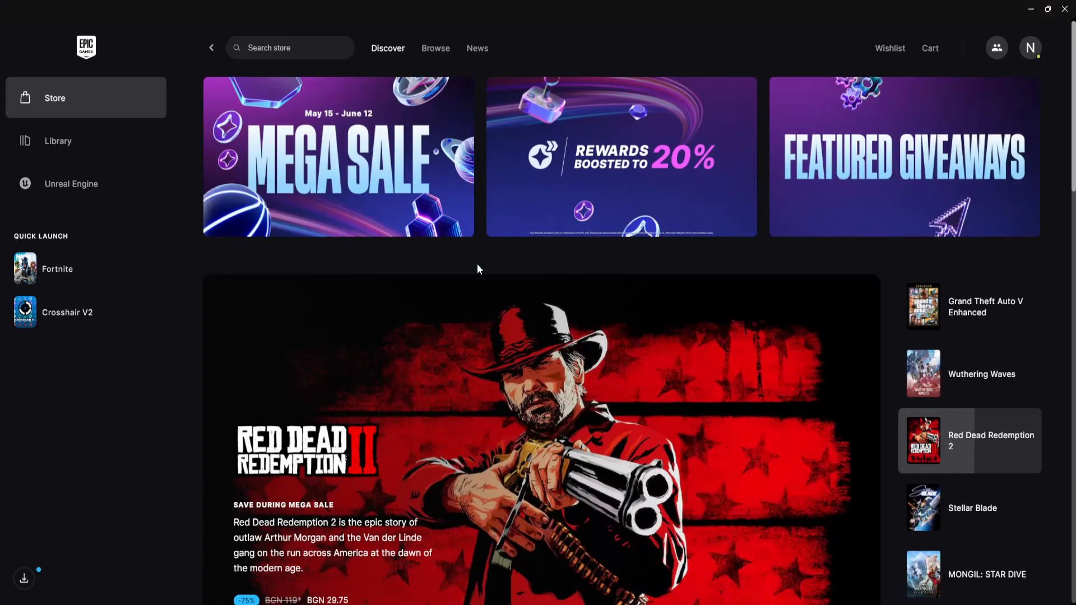
{"action": "mouse_move", "coordinate": [100, 144]}
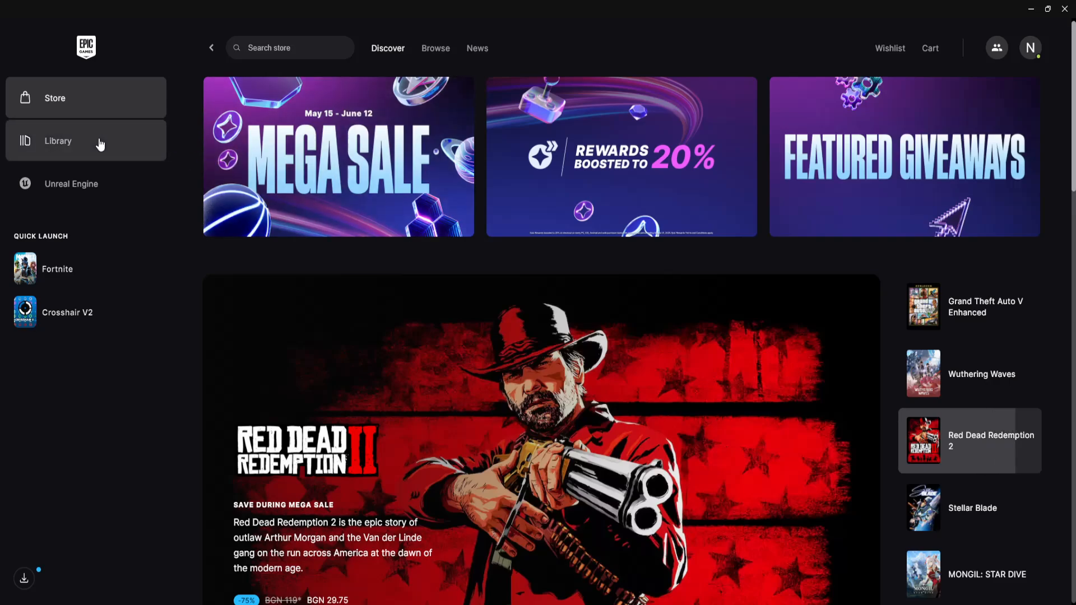
{"action": "left_click", "coordinate": [57, 141]}
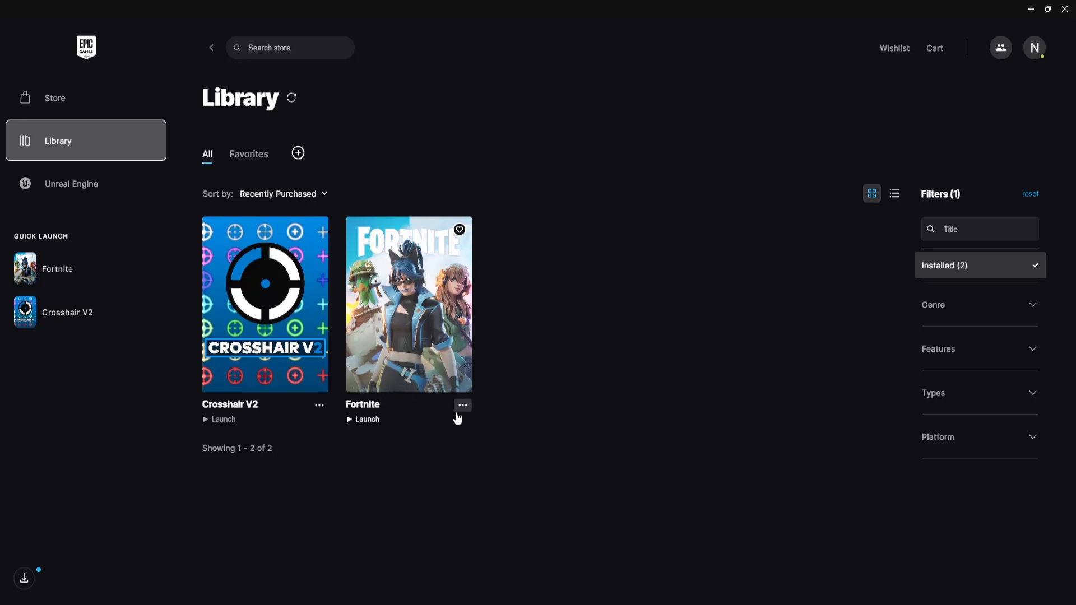
{"action": "left_click", "coordinate": [462, 405]}
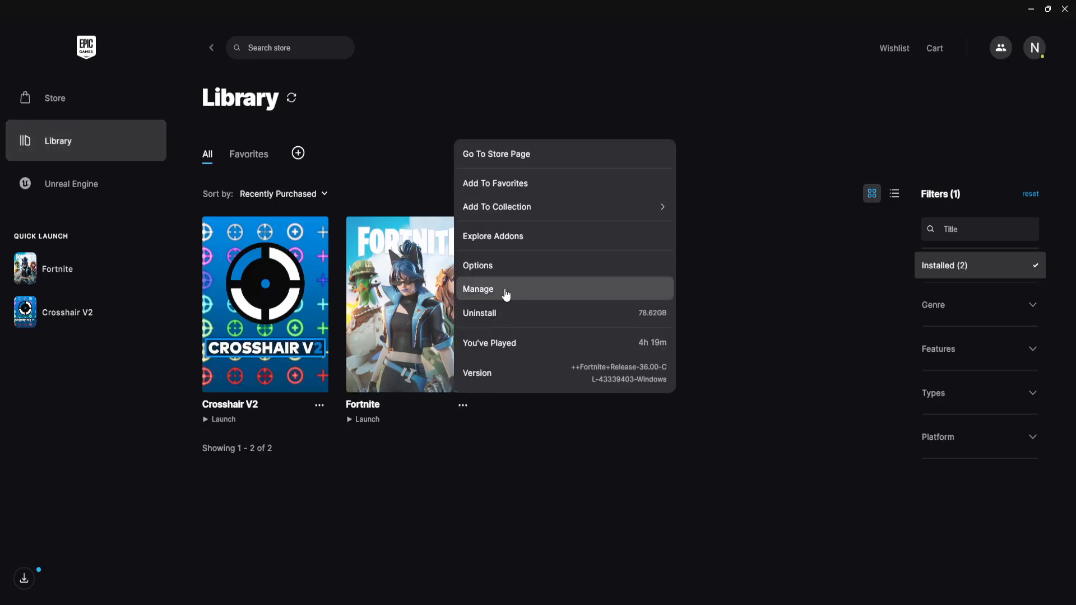
{"action": "left_click", "coordinate": [477, 289]}
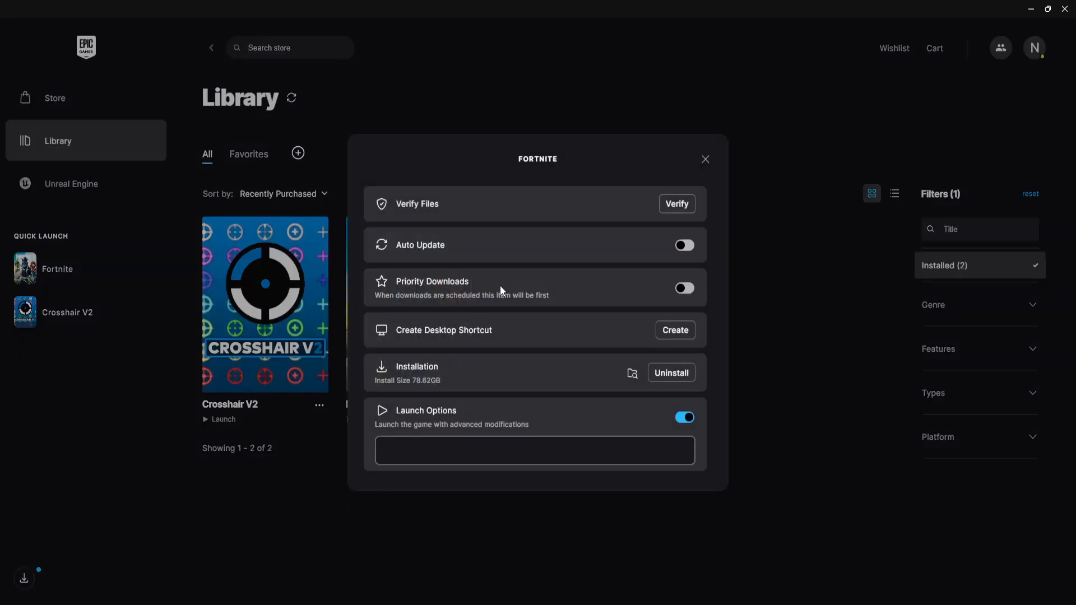
{"action": "mouse_move", "coordinate": [449, 204]}
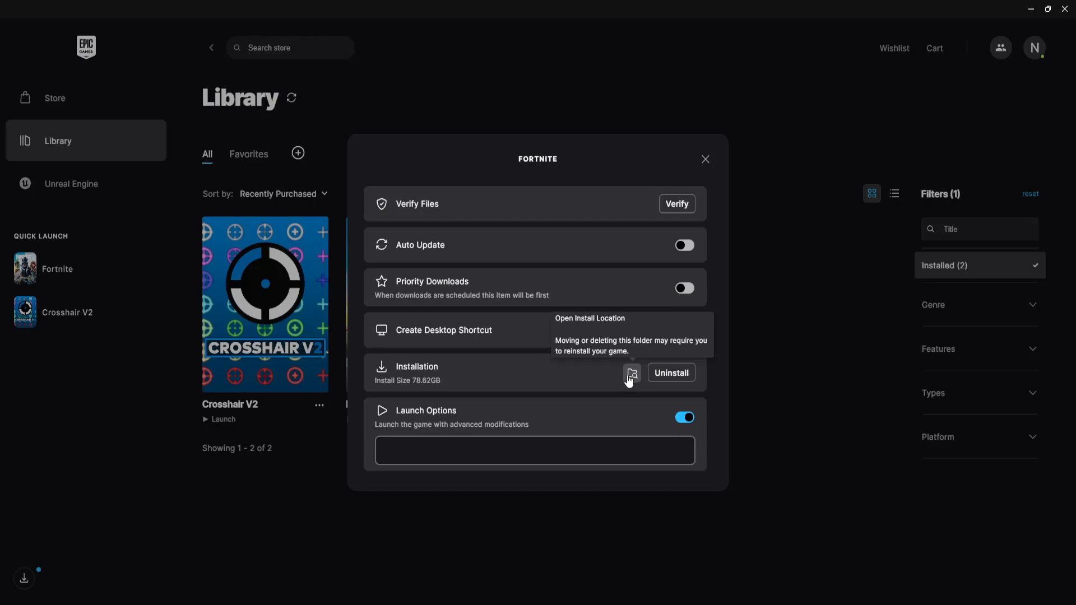
{"action": "left_click", "coordinate": [631, 373]}
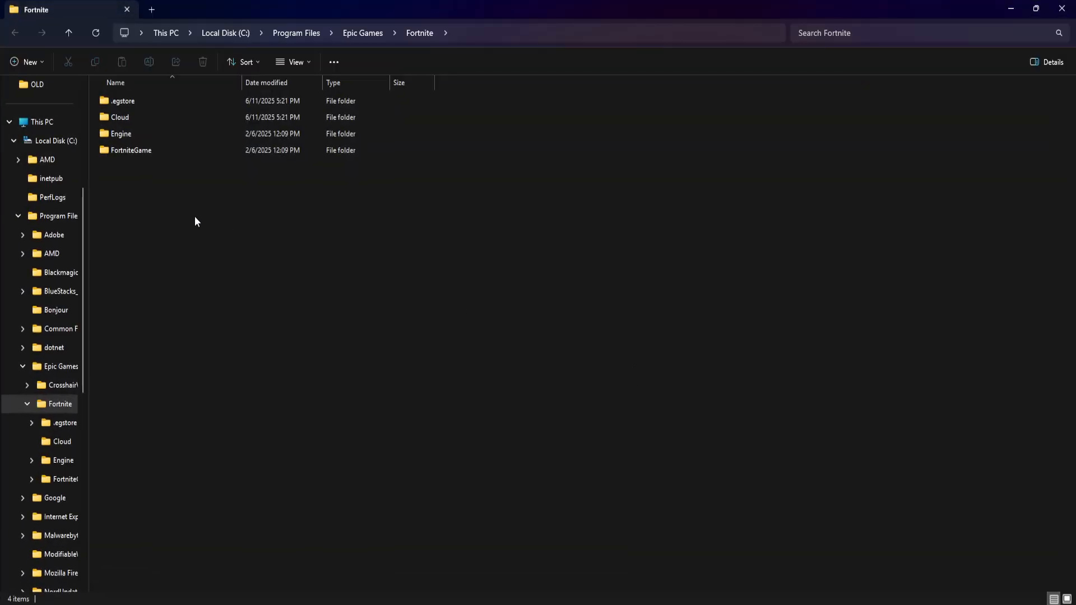
{"action": "mouse_move", "coordinate": [130, 153]}
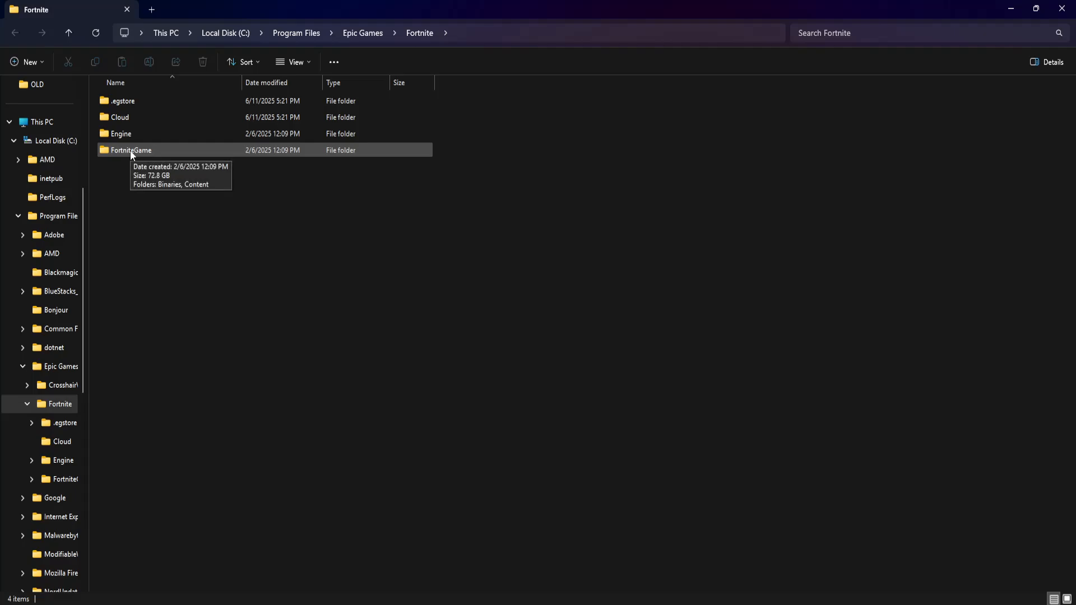
Browse to FortniteGame\Binaries\Win64 and bring up FortniteClient-Win64-Shipping's context menu.
{"action": "double_click", "coordinate": [130, 149]}
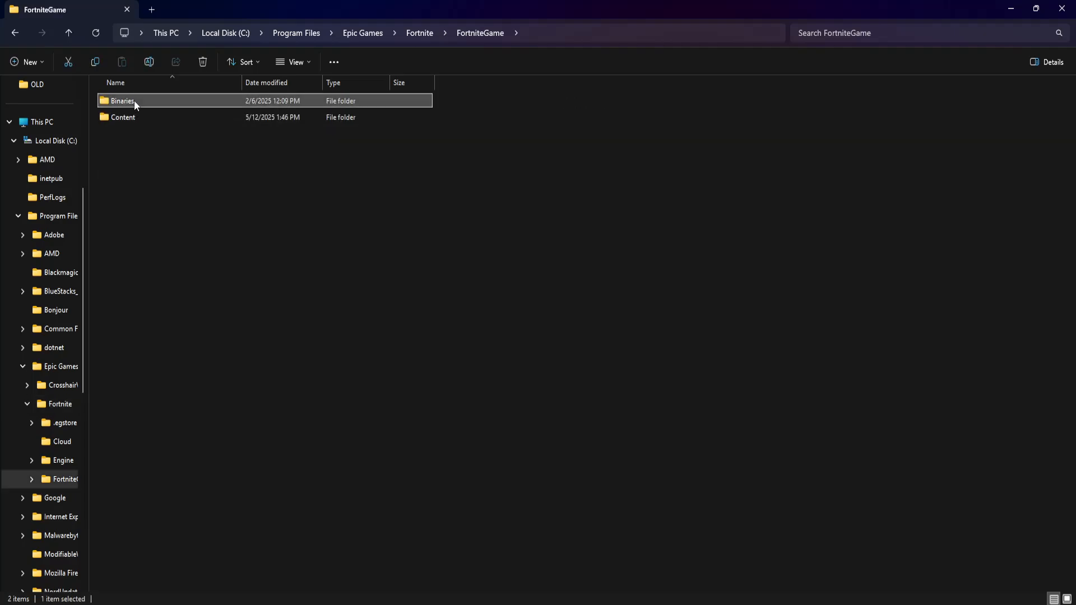
{"action": "double_click", "coordinate": [122, 101]}
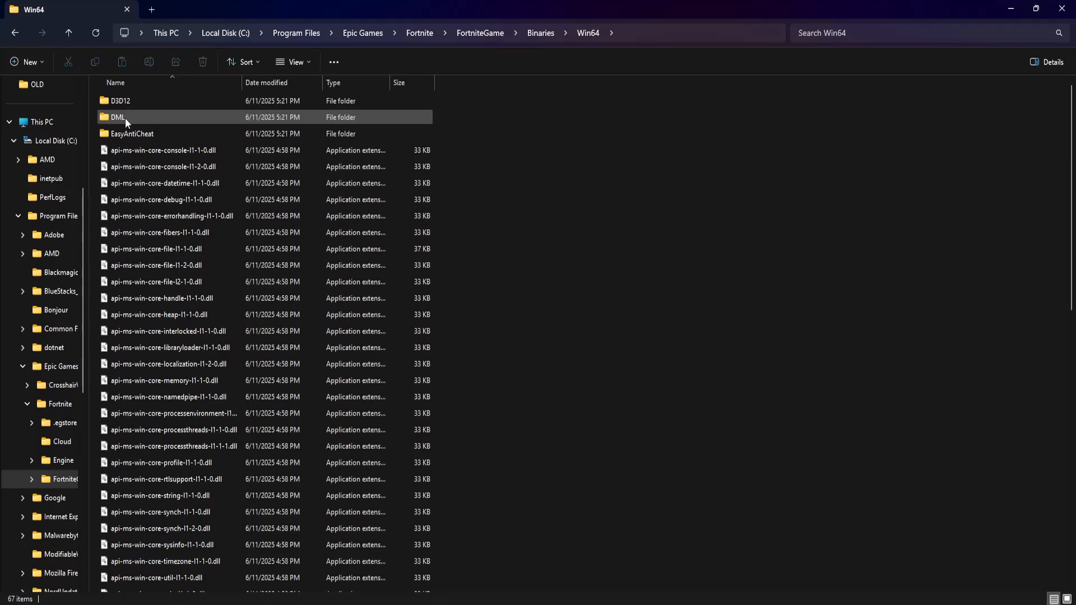
{"action": "scroll", "scroll_direction": "down", "scroll_amount": 3}
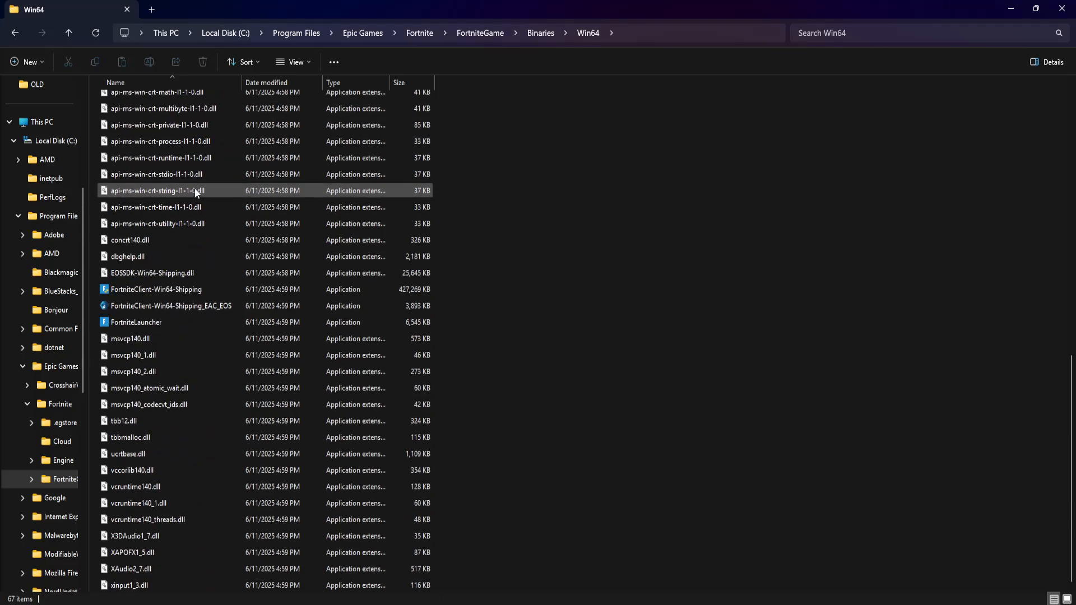
{"action": "left_click", "coordinate": [156, 289]}
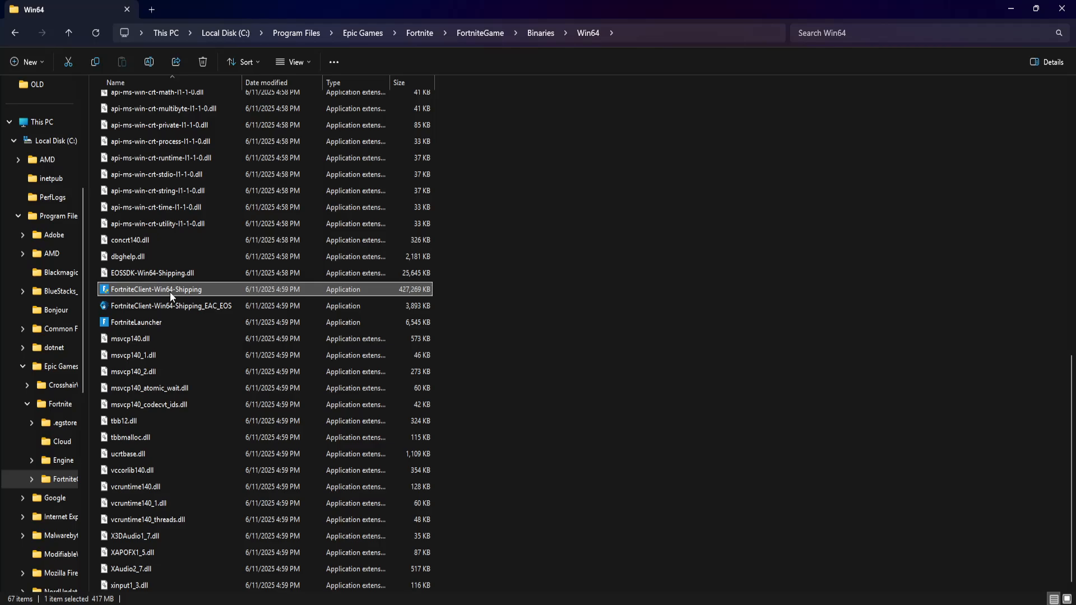
{"action": "right_click", "coordinate": [162, 289]}
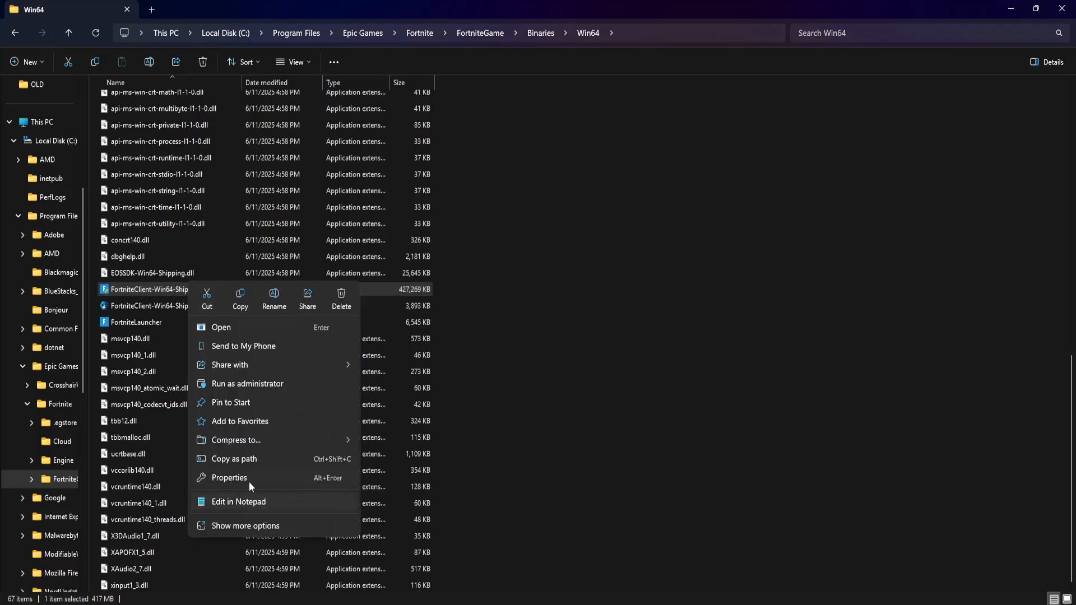
In FortniteClient-Win64-Shipping's Compatibility properties, enable Windows 8 mode and disable fullscreen optimizations.
{"action": "left_click", "coordinate": [228, 478]}
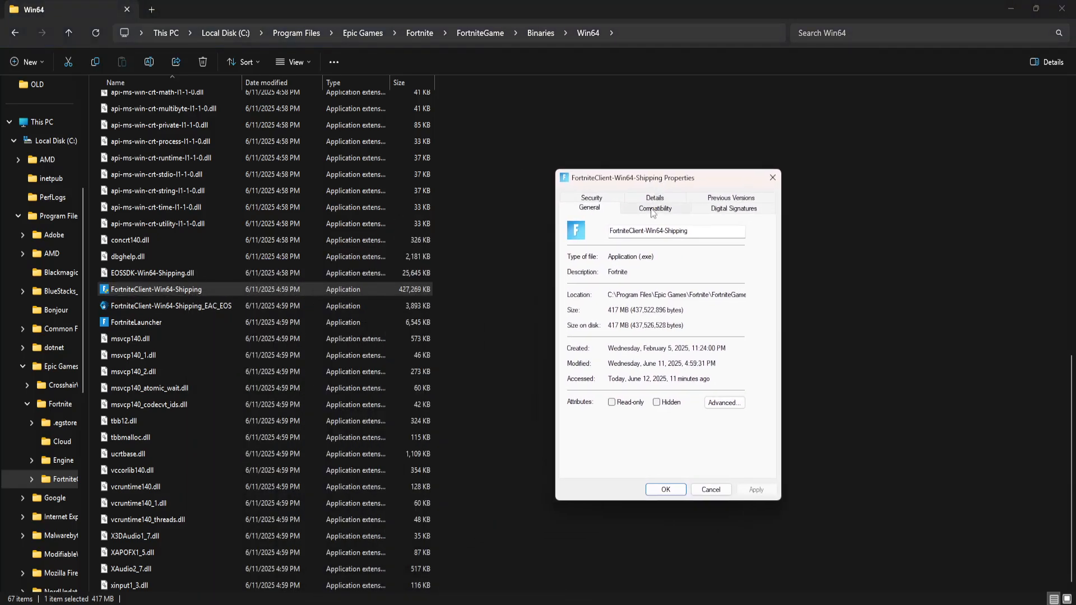
{"action": "left_click", "coordinate": [654, 208]}
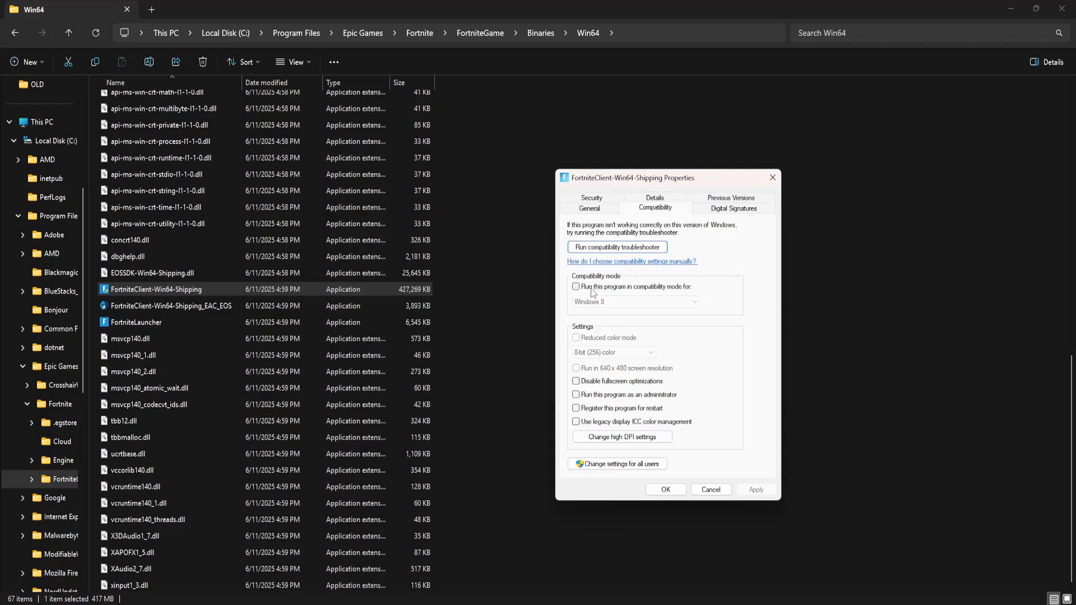
{"action": "left_click", "coordinate": [576, 286]}
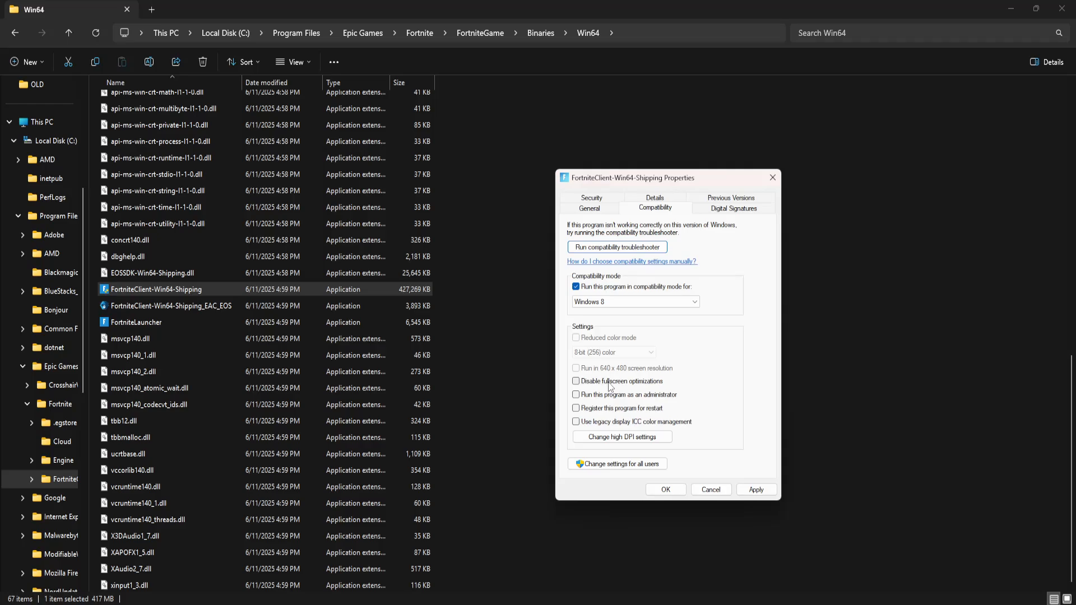
{"action": "left_click", "coordinate": [575, 381]}
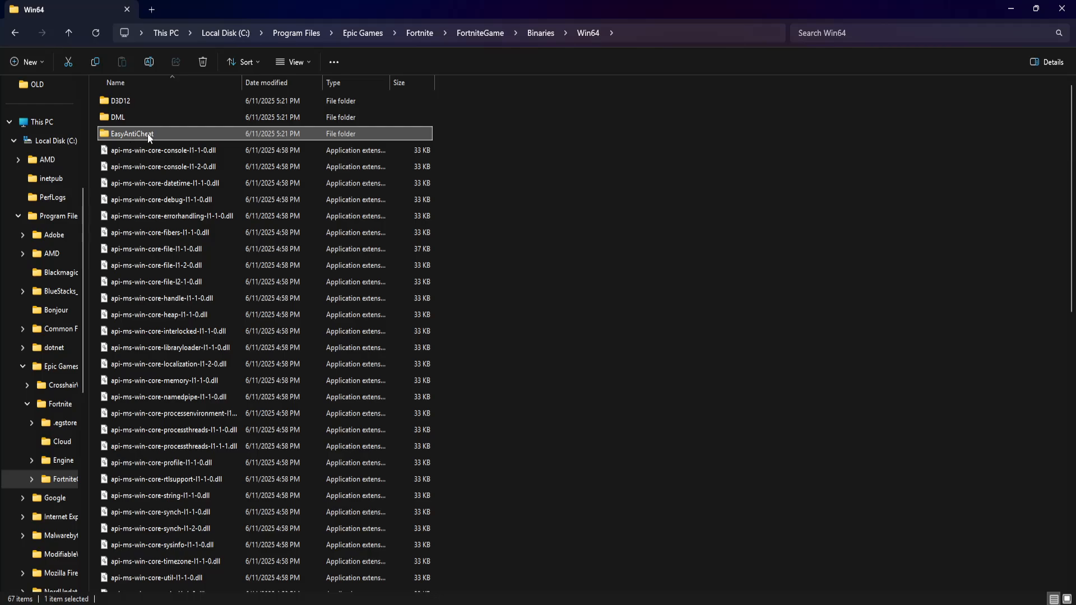
Open the EasyAntiCheat folder and open EasyAntiCheat_EOS_Setup's properties.
{"action": "double_click", "coordinate": [129, 133]}
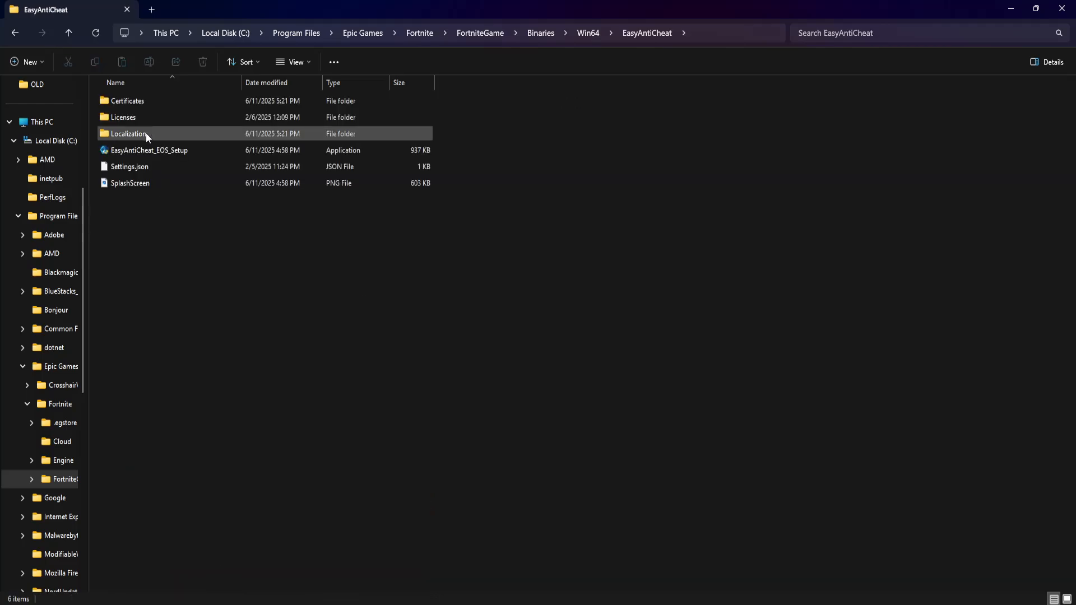
{"action": "right_click", "coordinate": [148, 150]}
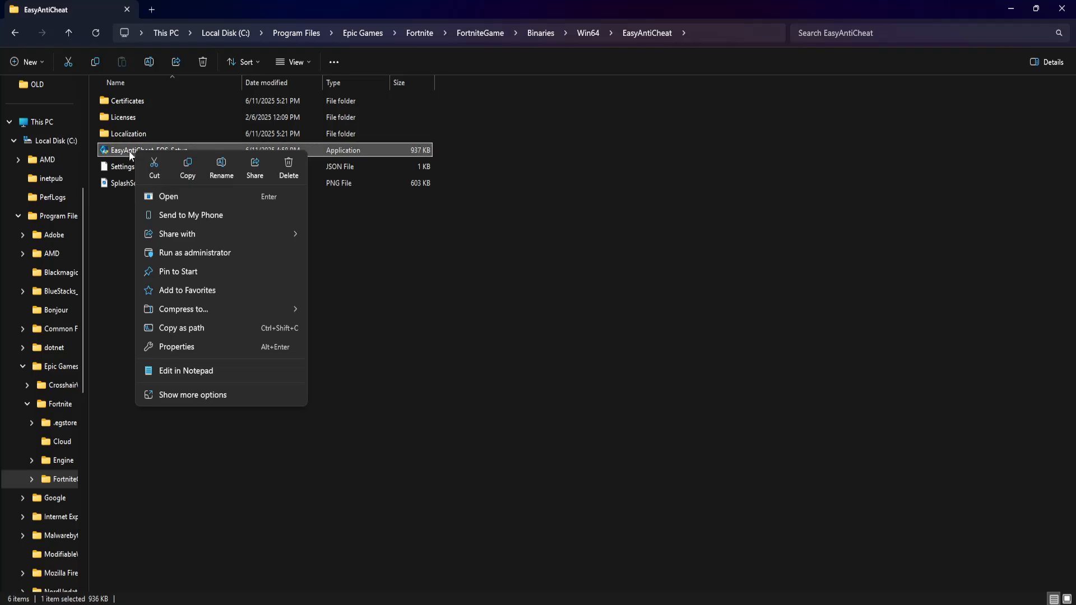
{"action": "mouse_move", "coordinate": [179, 353]}
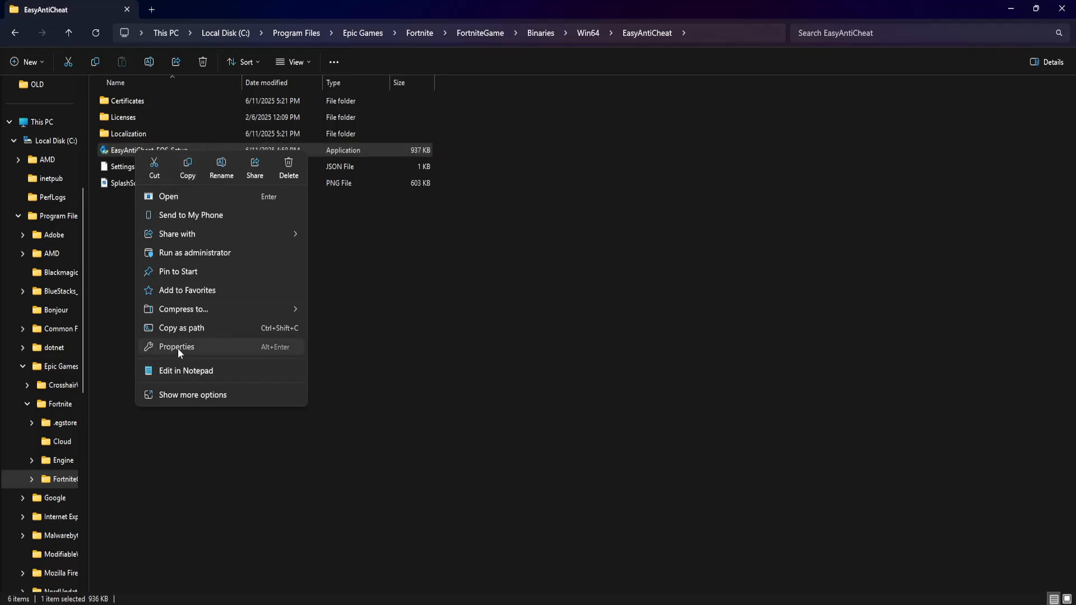
{"action": "left_click", "coordinate": [177, 347]}
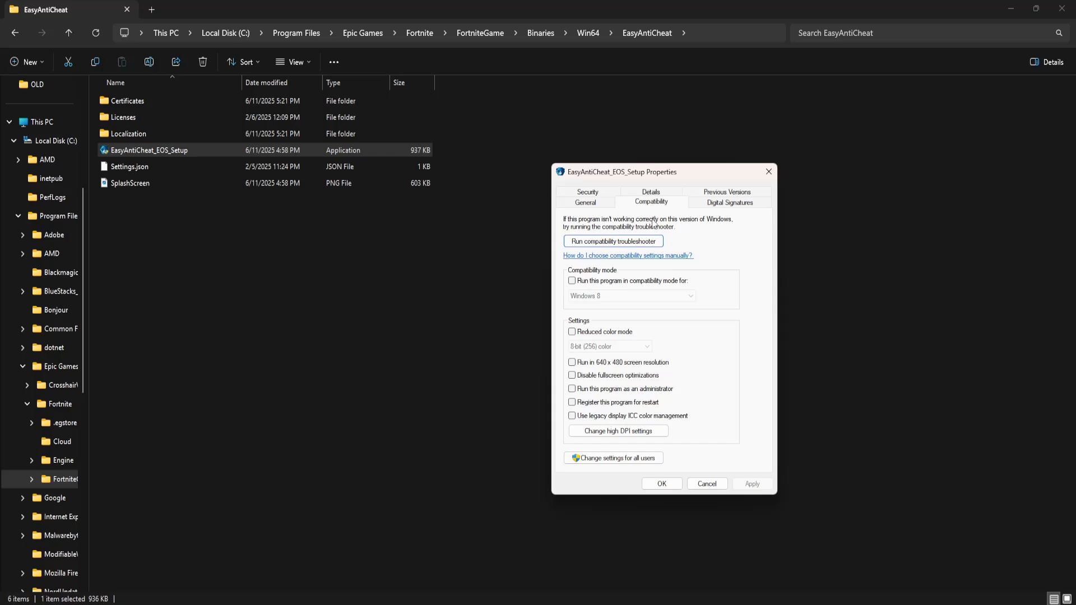
Enable Windows 8 compatibility for EasyAntiCheat_EOS_Setup and confirm with OK.
{"action": "left_click", "coordinate": [572, 281]}
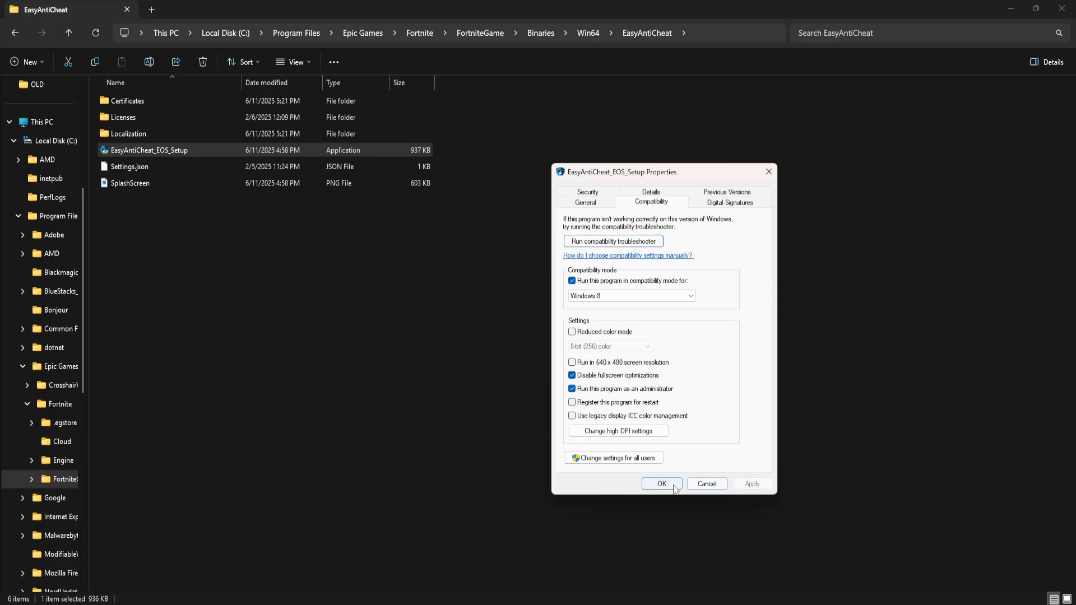
{"action": "left_click", "coordinate": [662, 483]}
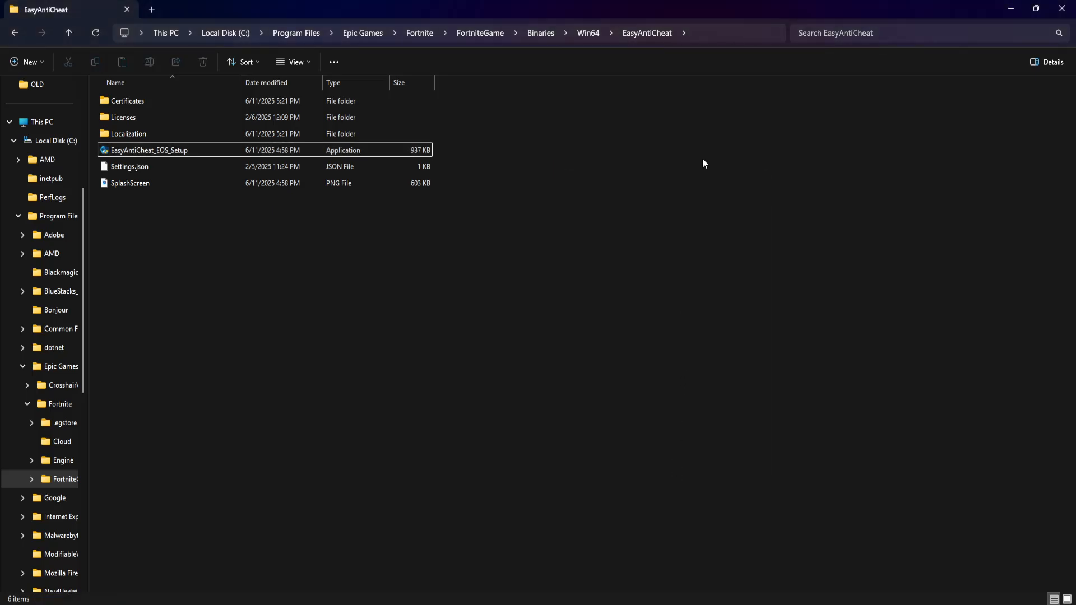